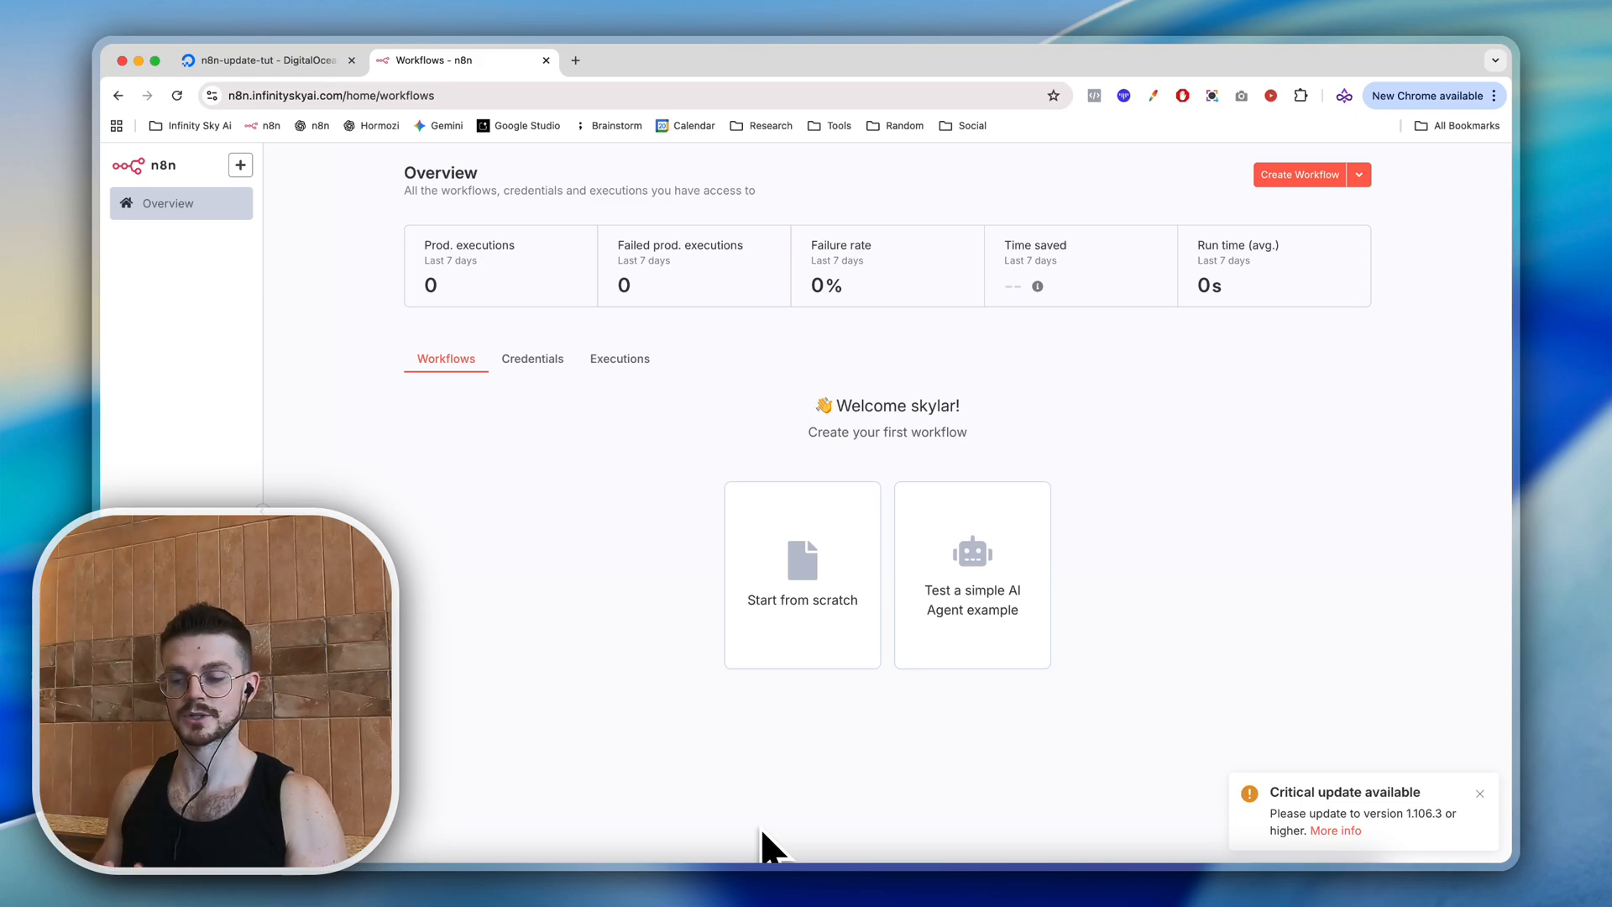
Step: Review the n8n 1.94.1 update details, then go to the DigitalOcean droplet dashboard
left_click(1334, 831)
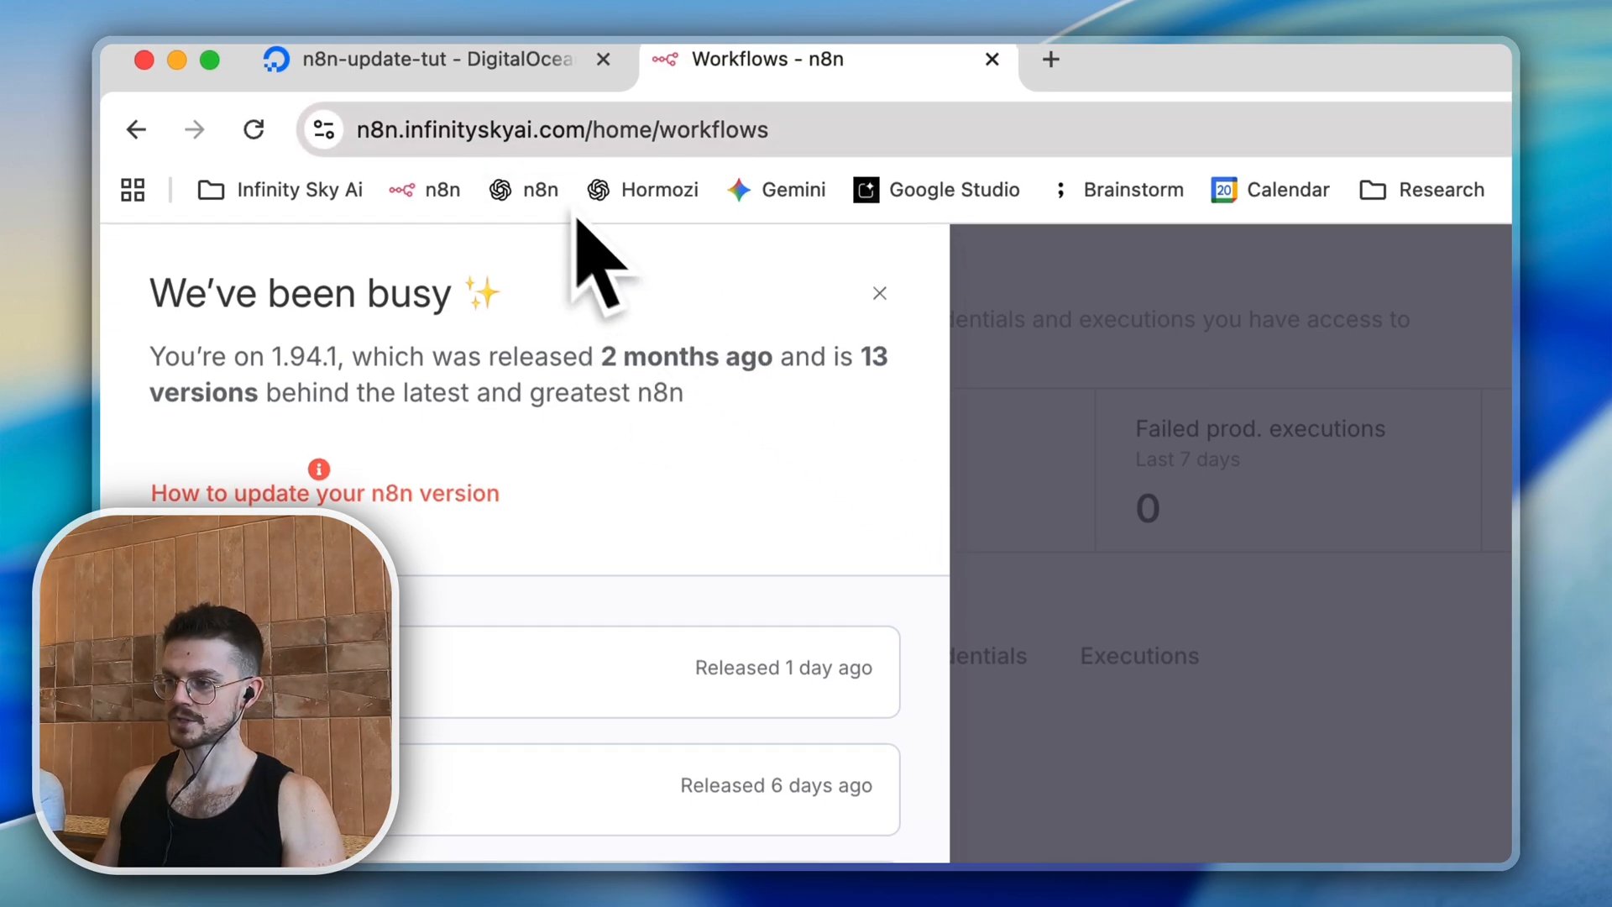
left_click(421, 59)
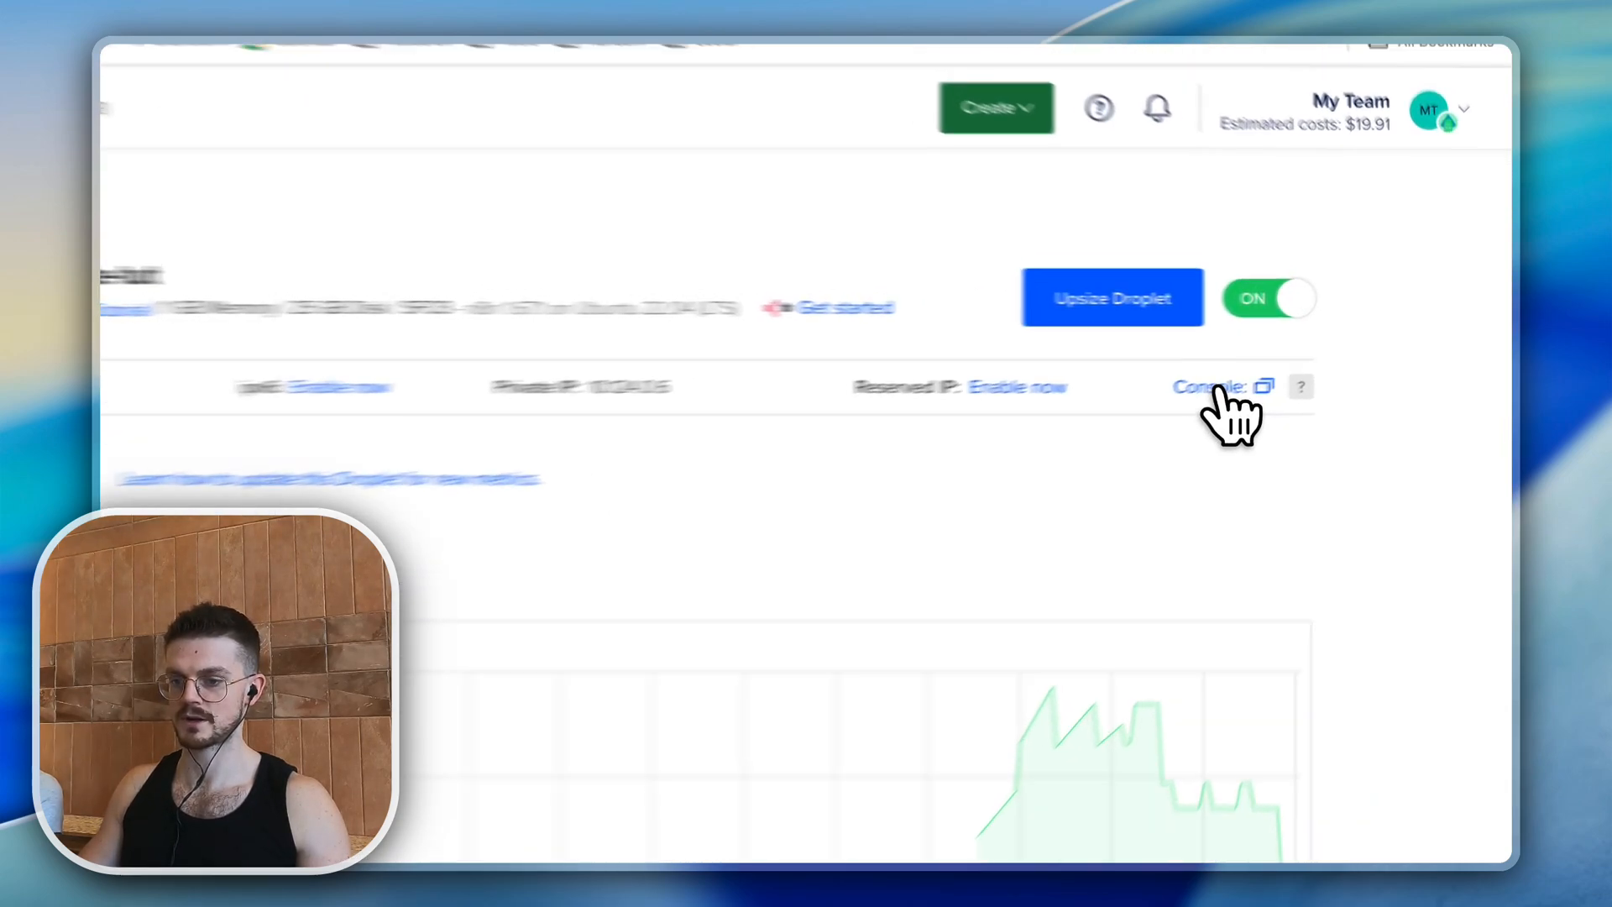
Step: Open the droplet web console as root and list /opt with 'cd /opt' and 'ls'
left_click(1213, 386)
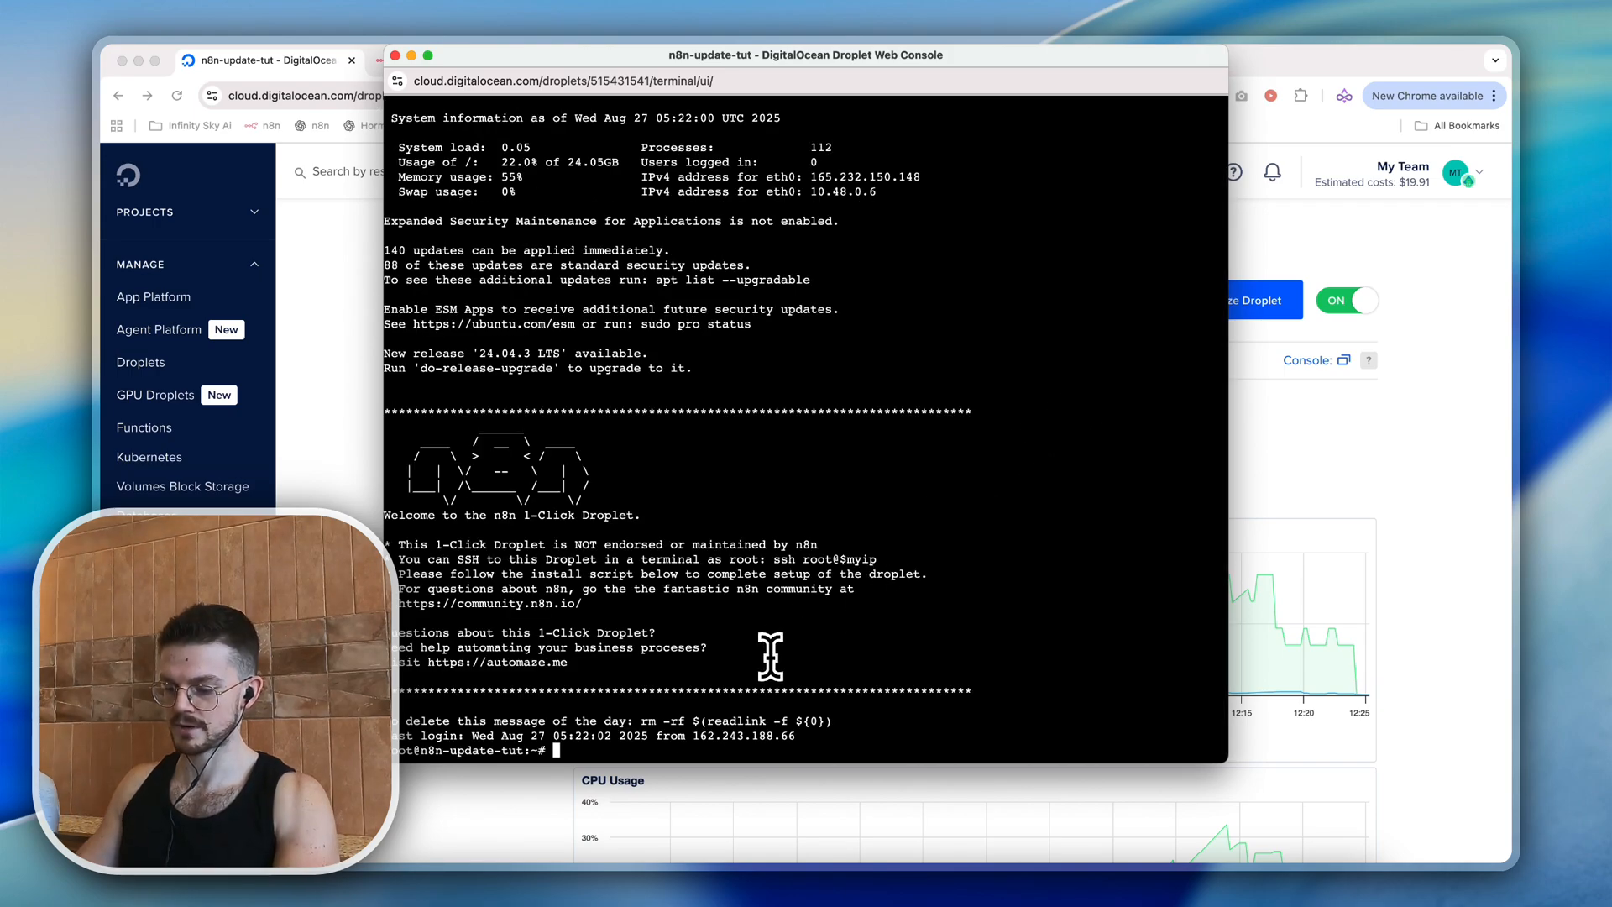
type("cd /opt")
type("ls")
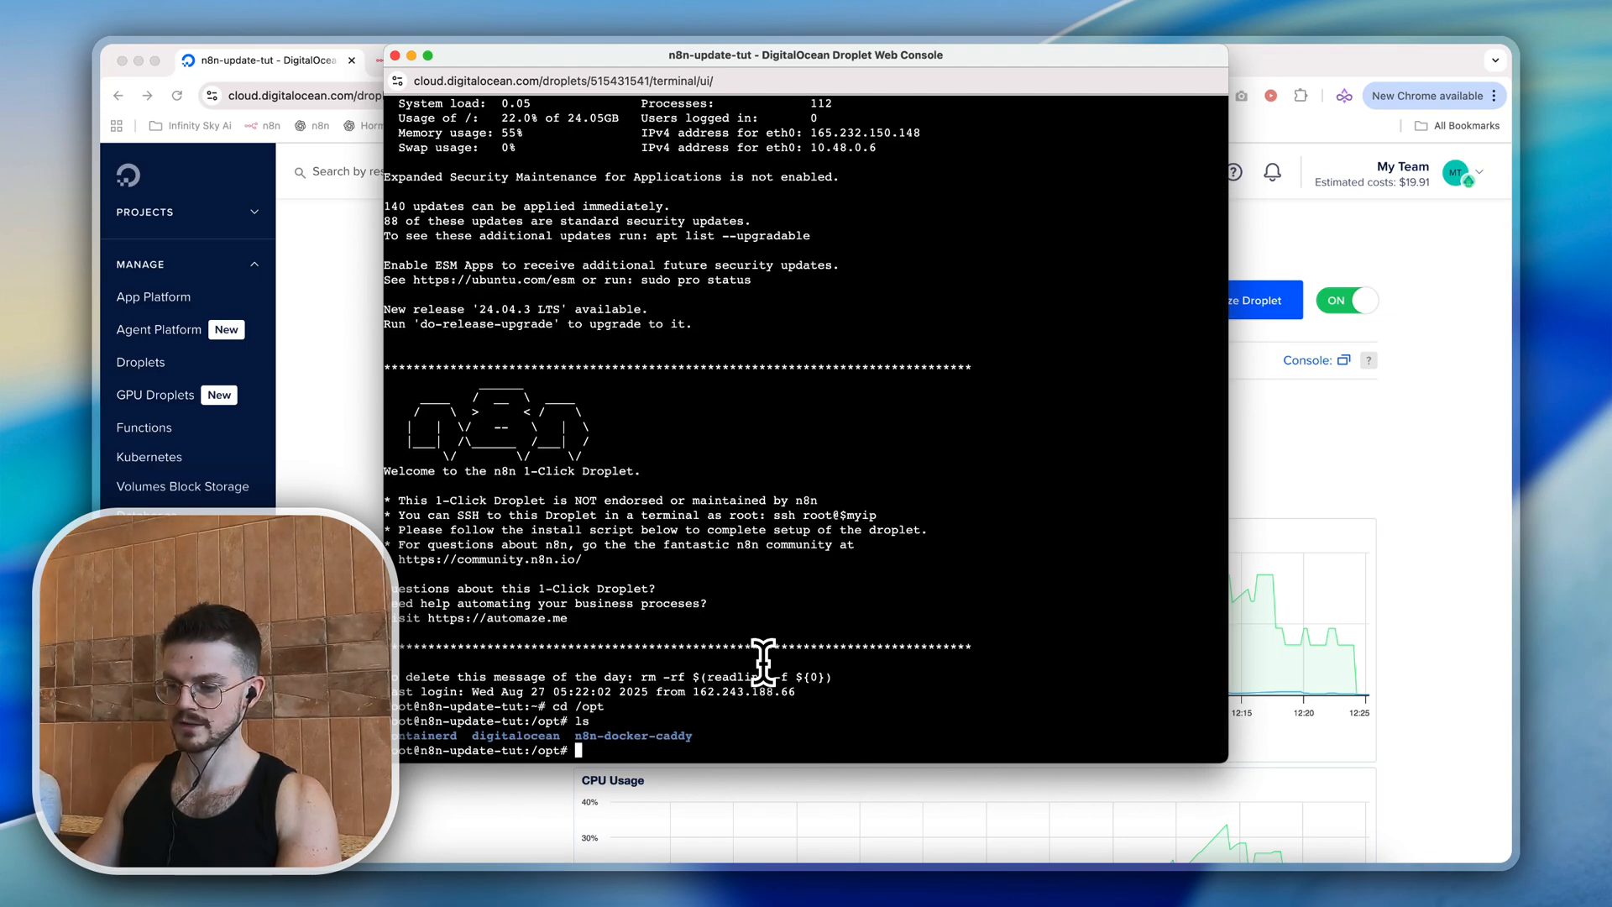
type("cd")
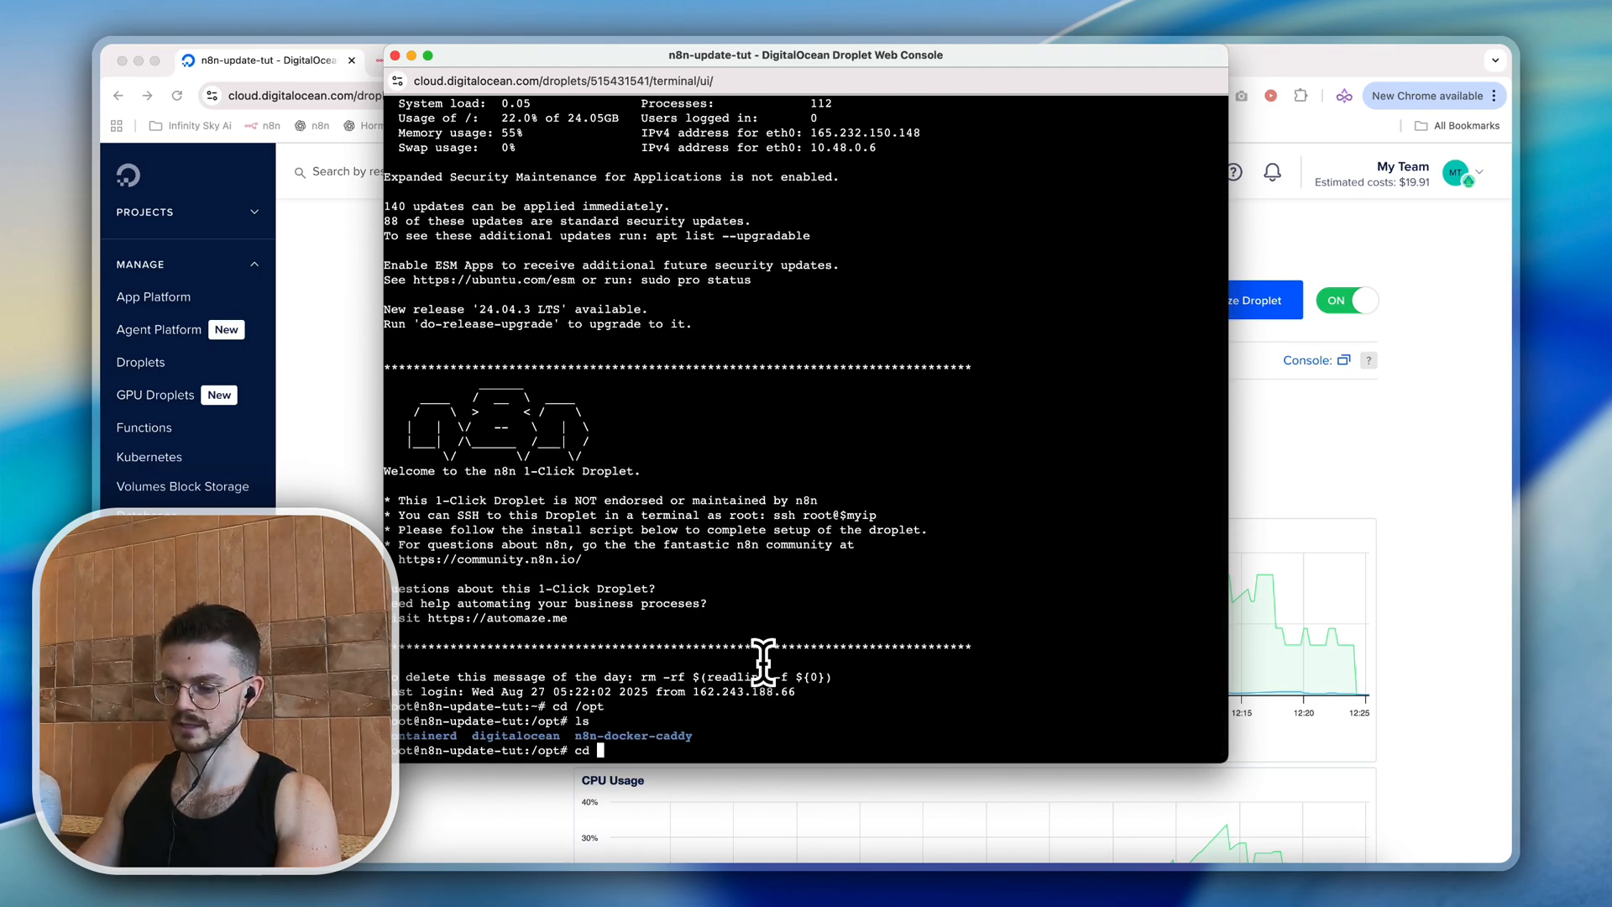
Step: Enter the n8n-docker-caddy directory and list docker-compose.yml, caddy_config and local_files
type("n8n-docker-caddy")
type("ls")
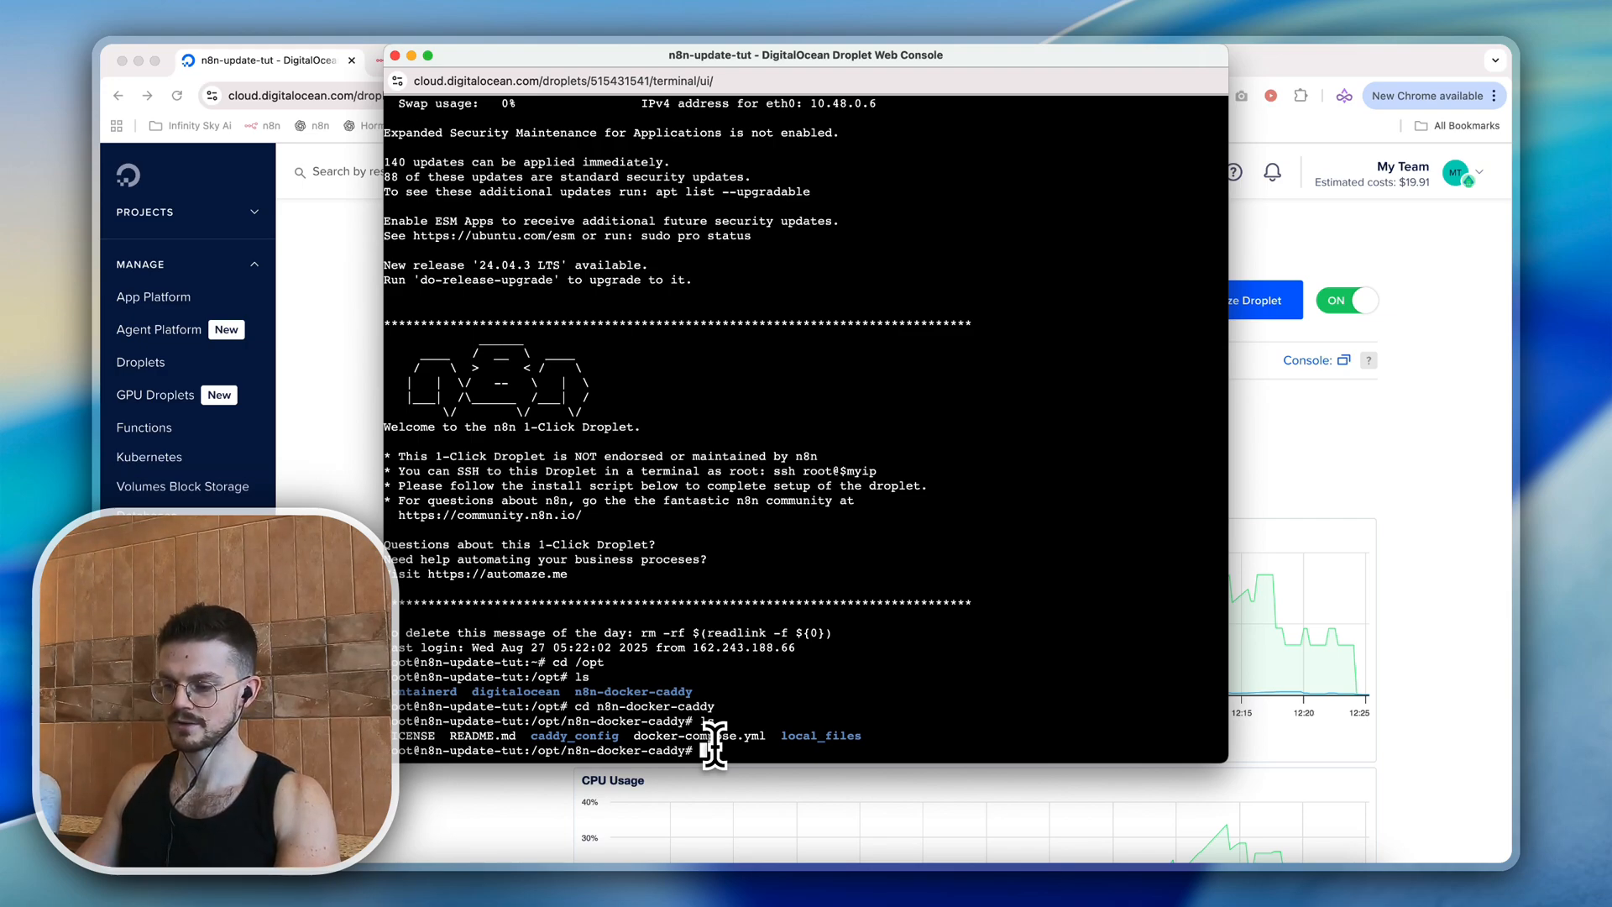
Step: Run 'docker compose pull' to fetch the latest n8n and caddy images
type("docker compose pull")
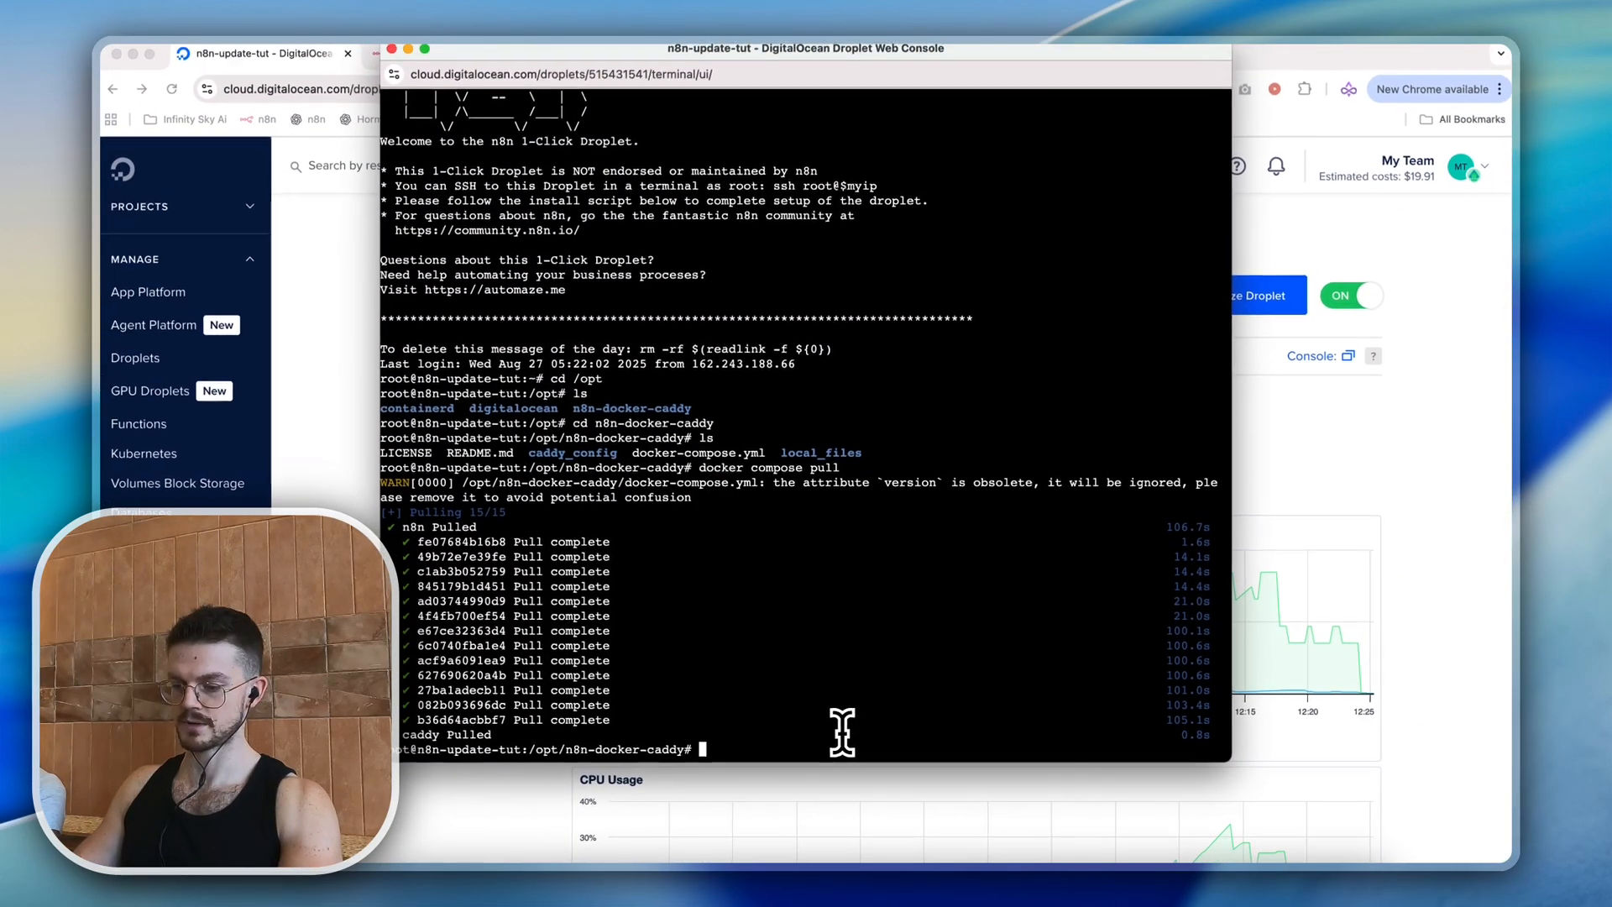
Step: Type 'docker compose up' at the prompt without running it yet
type("docker compo")
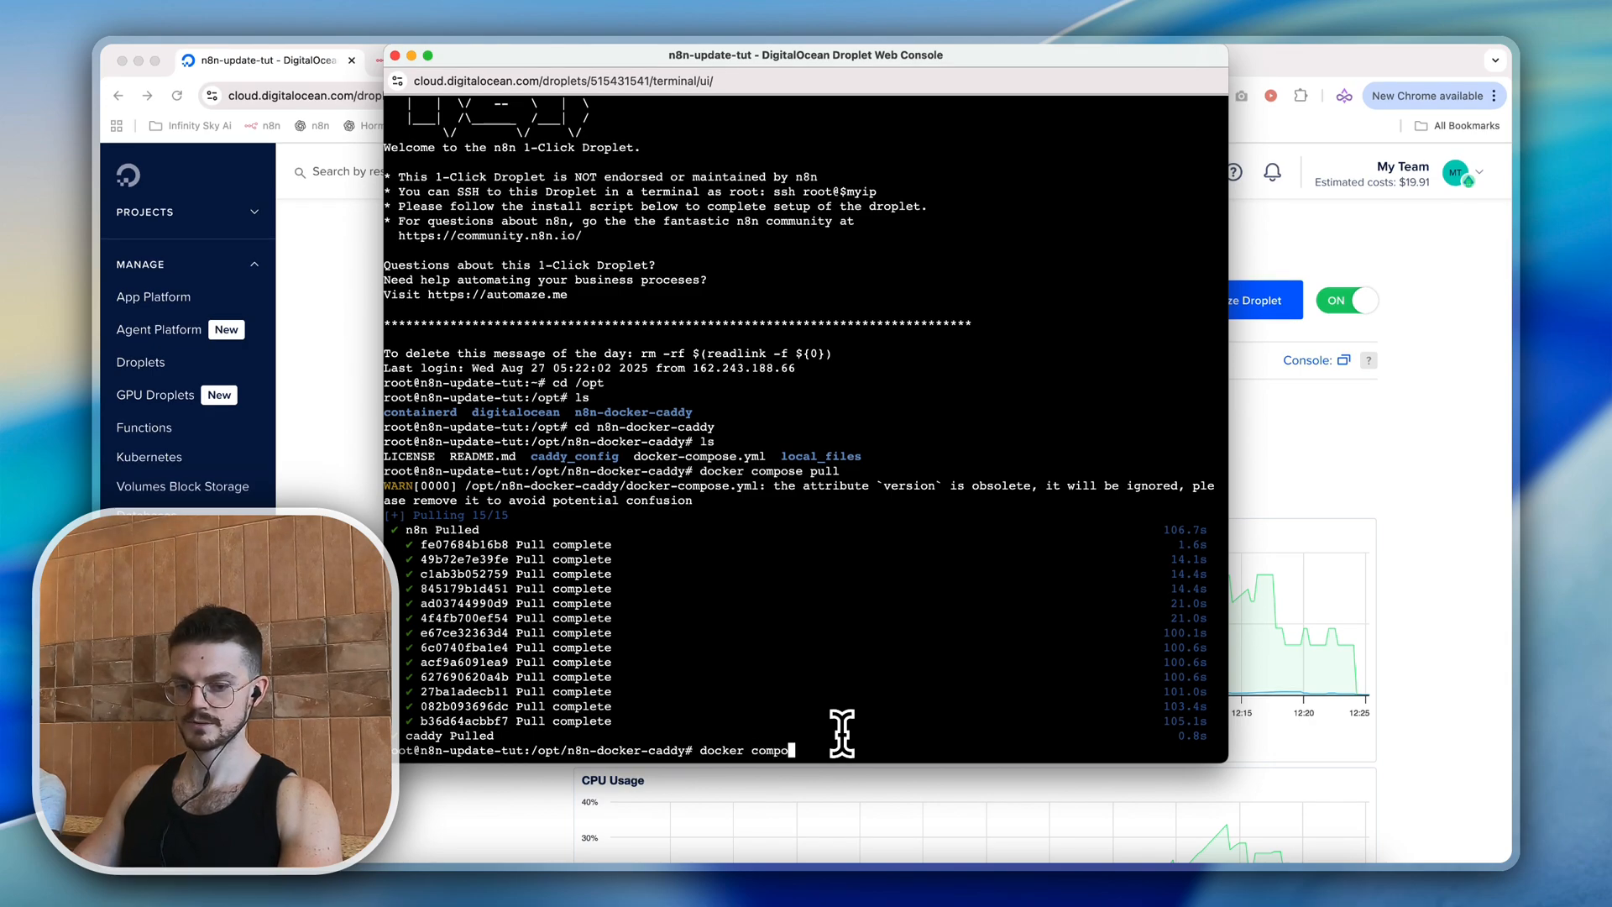
type("up")
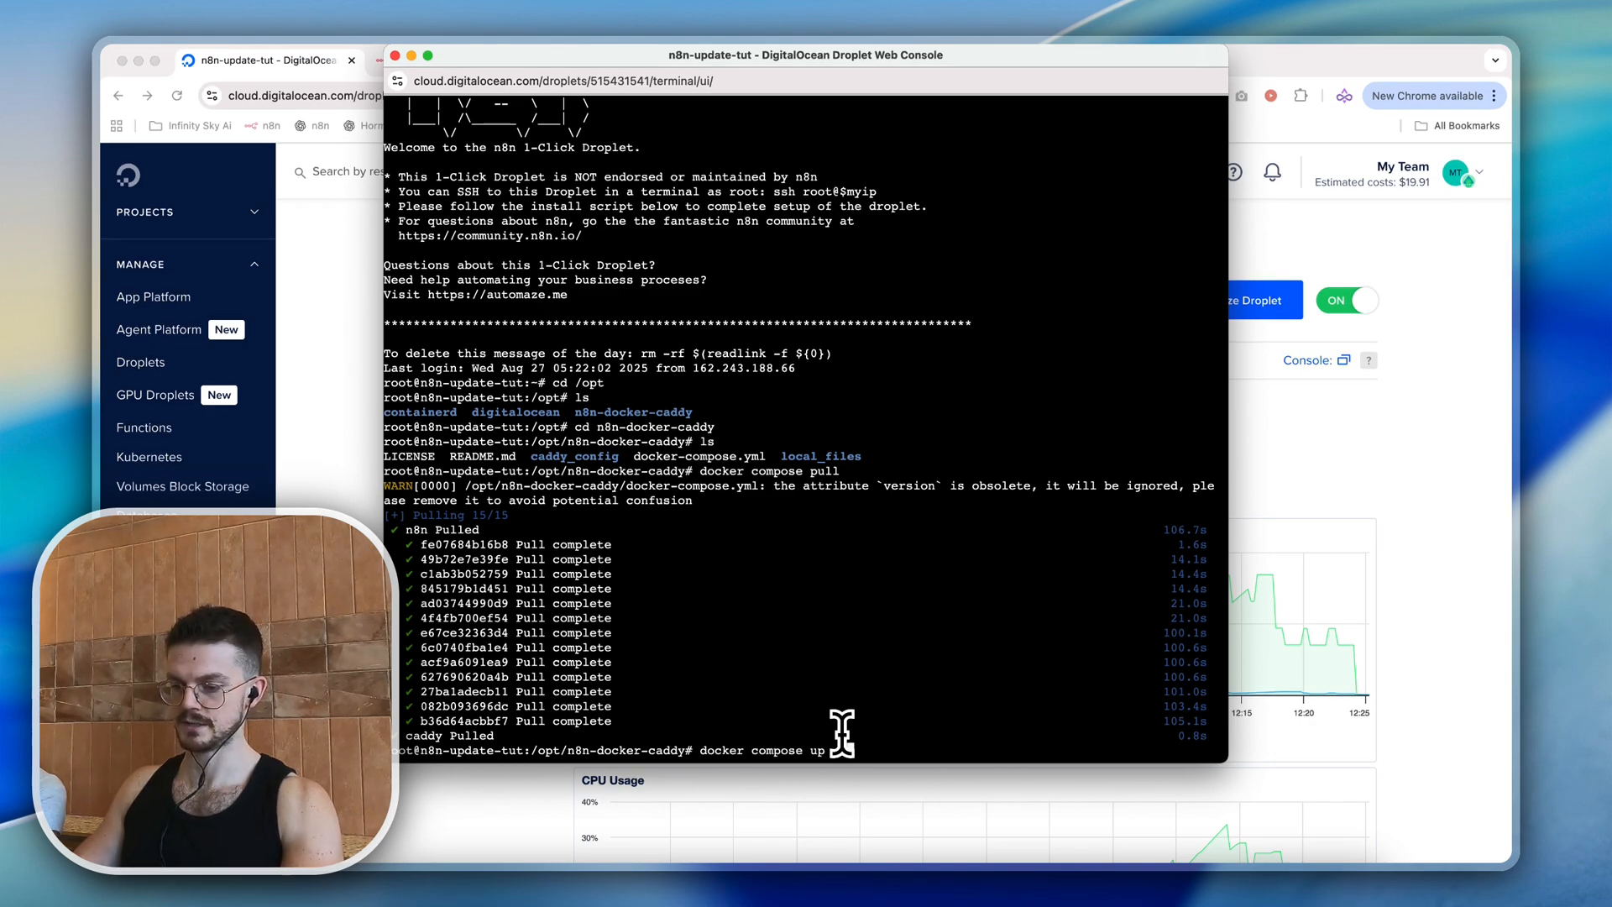